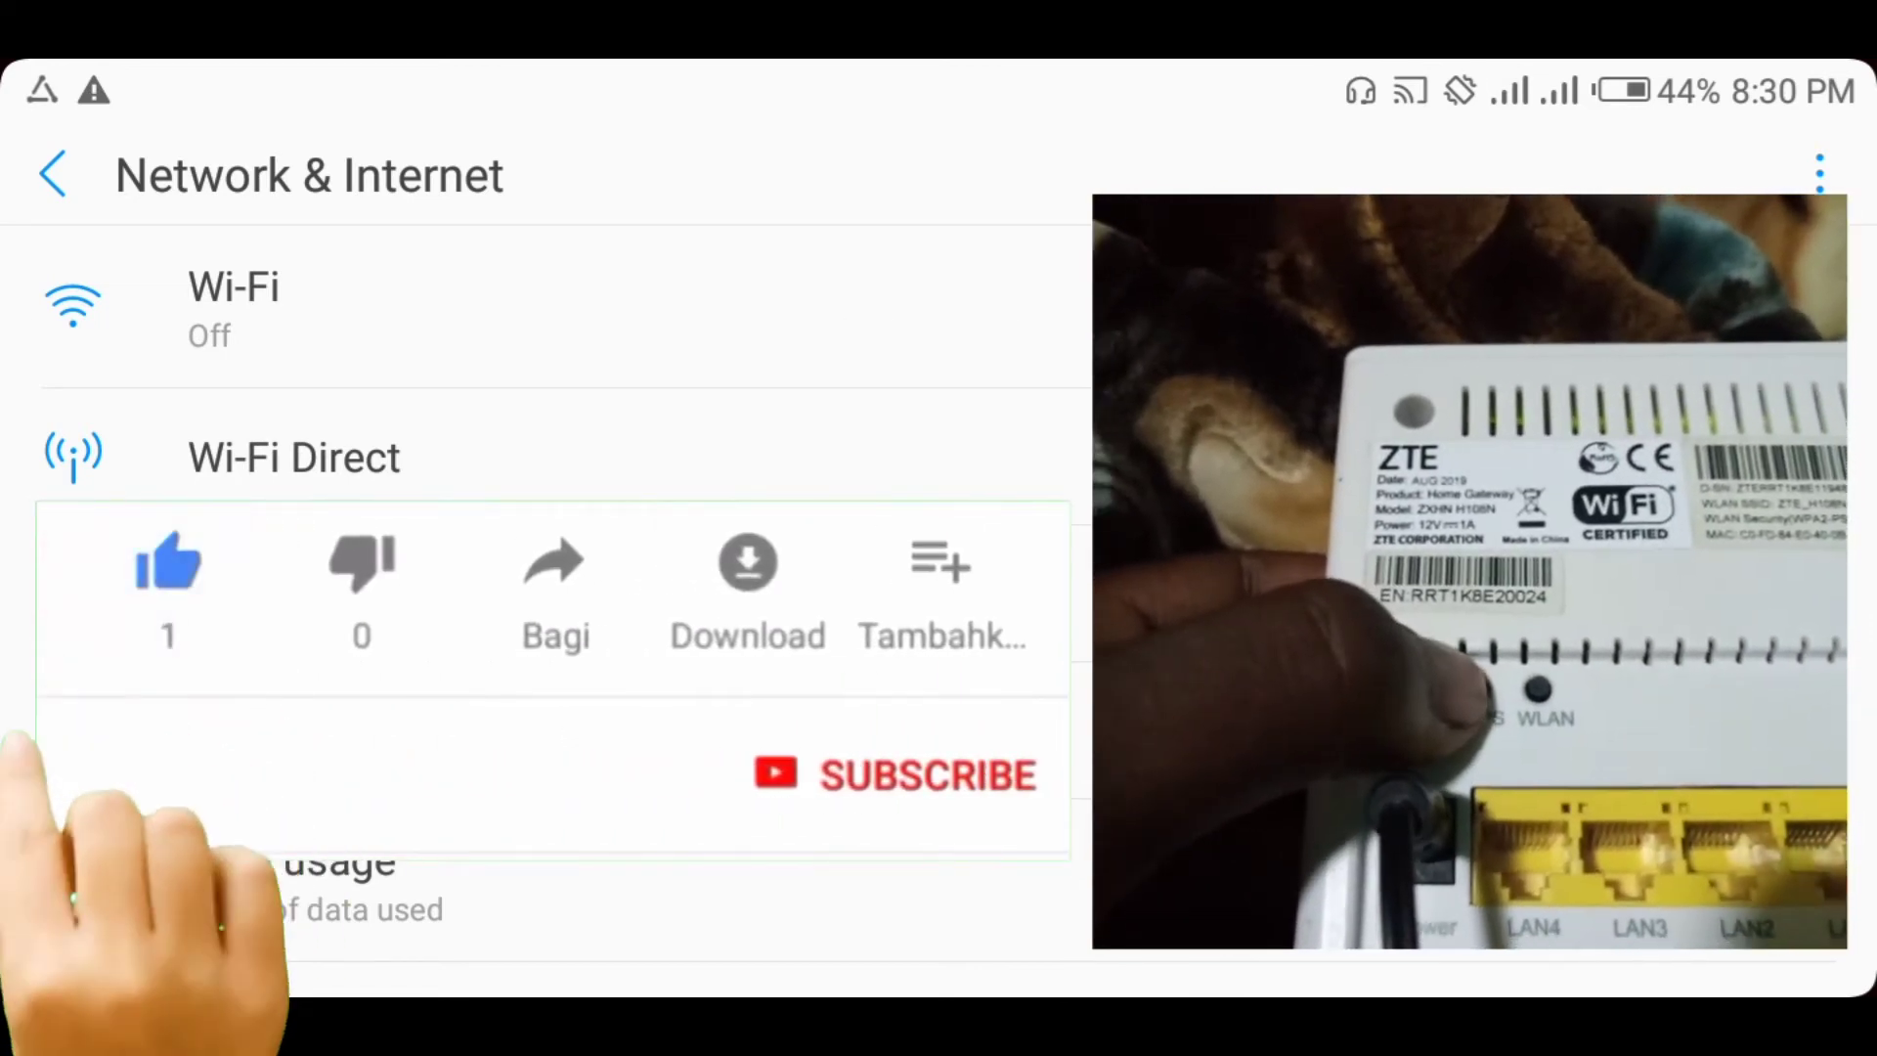
Switch Wi-Fi on from the Wi-Fi settings page so the Home network is listed.
{"action": "left_click", "coordinate": [892, 775]}
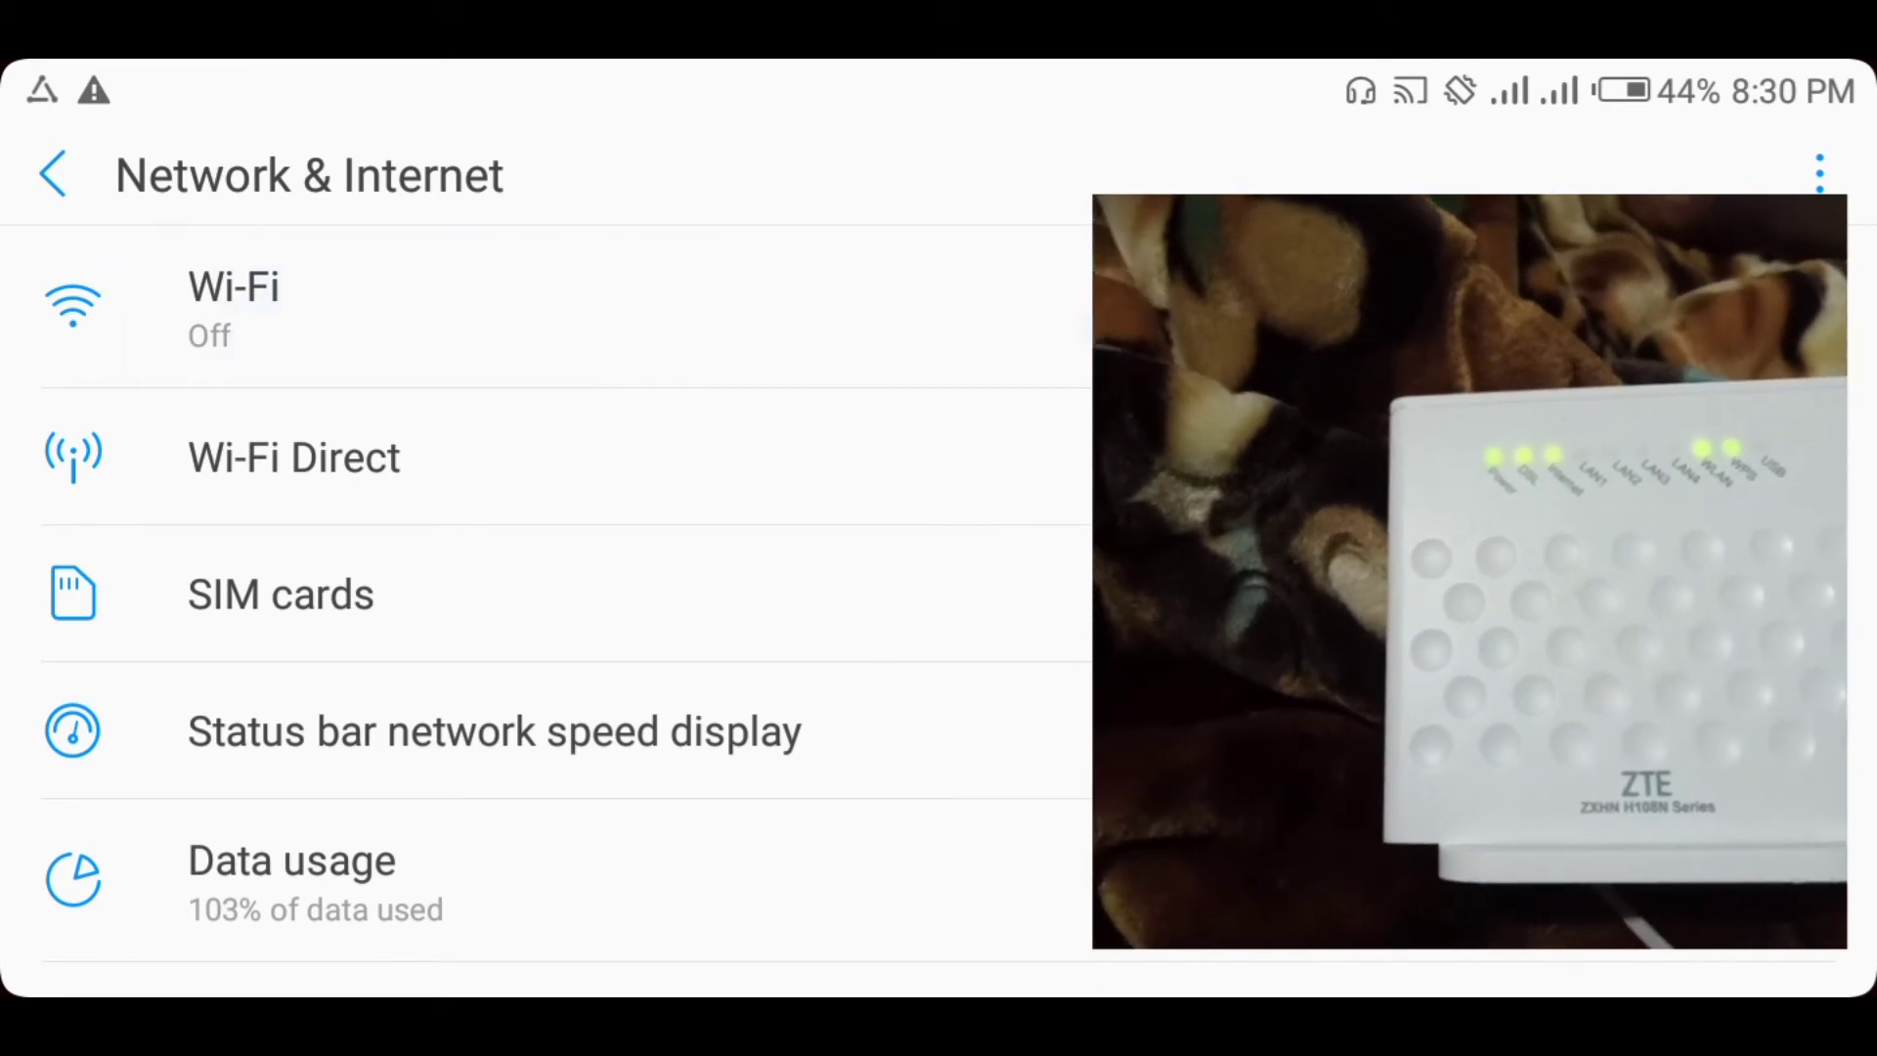
{"action": "left_click", "coordinate": [233, 305]}
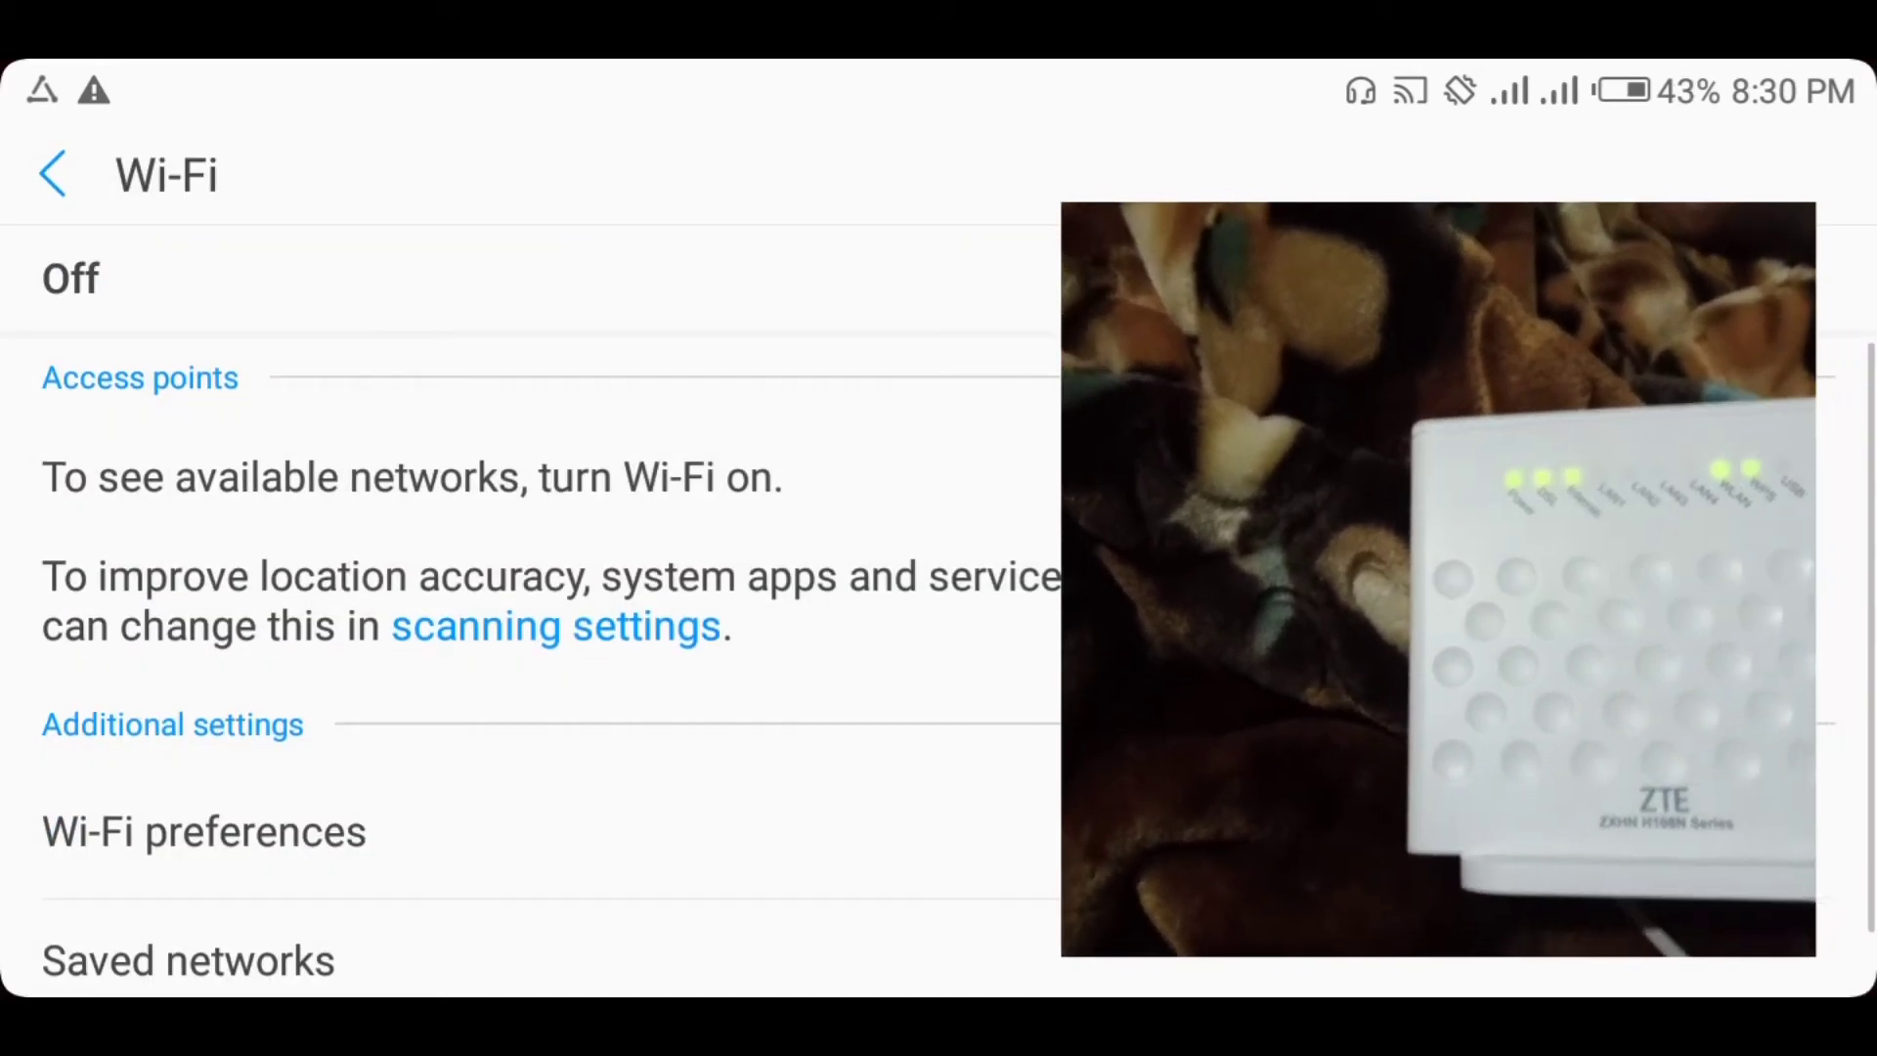
{"action": "left_click", "coordinate": [1760, 277]}
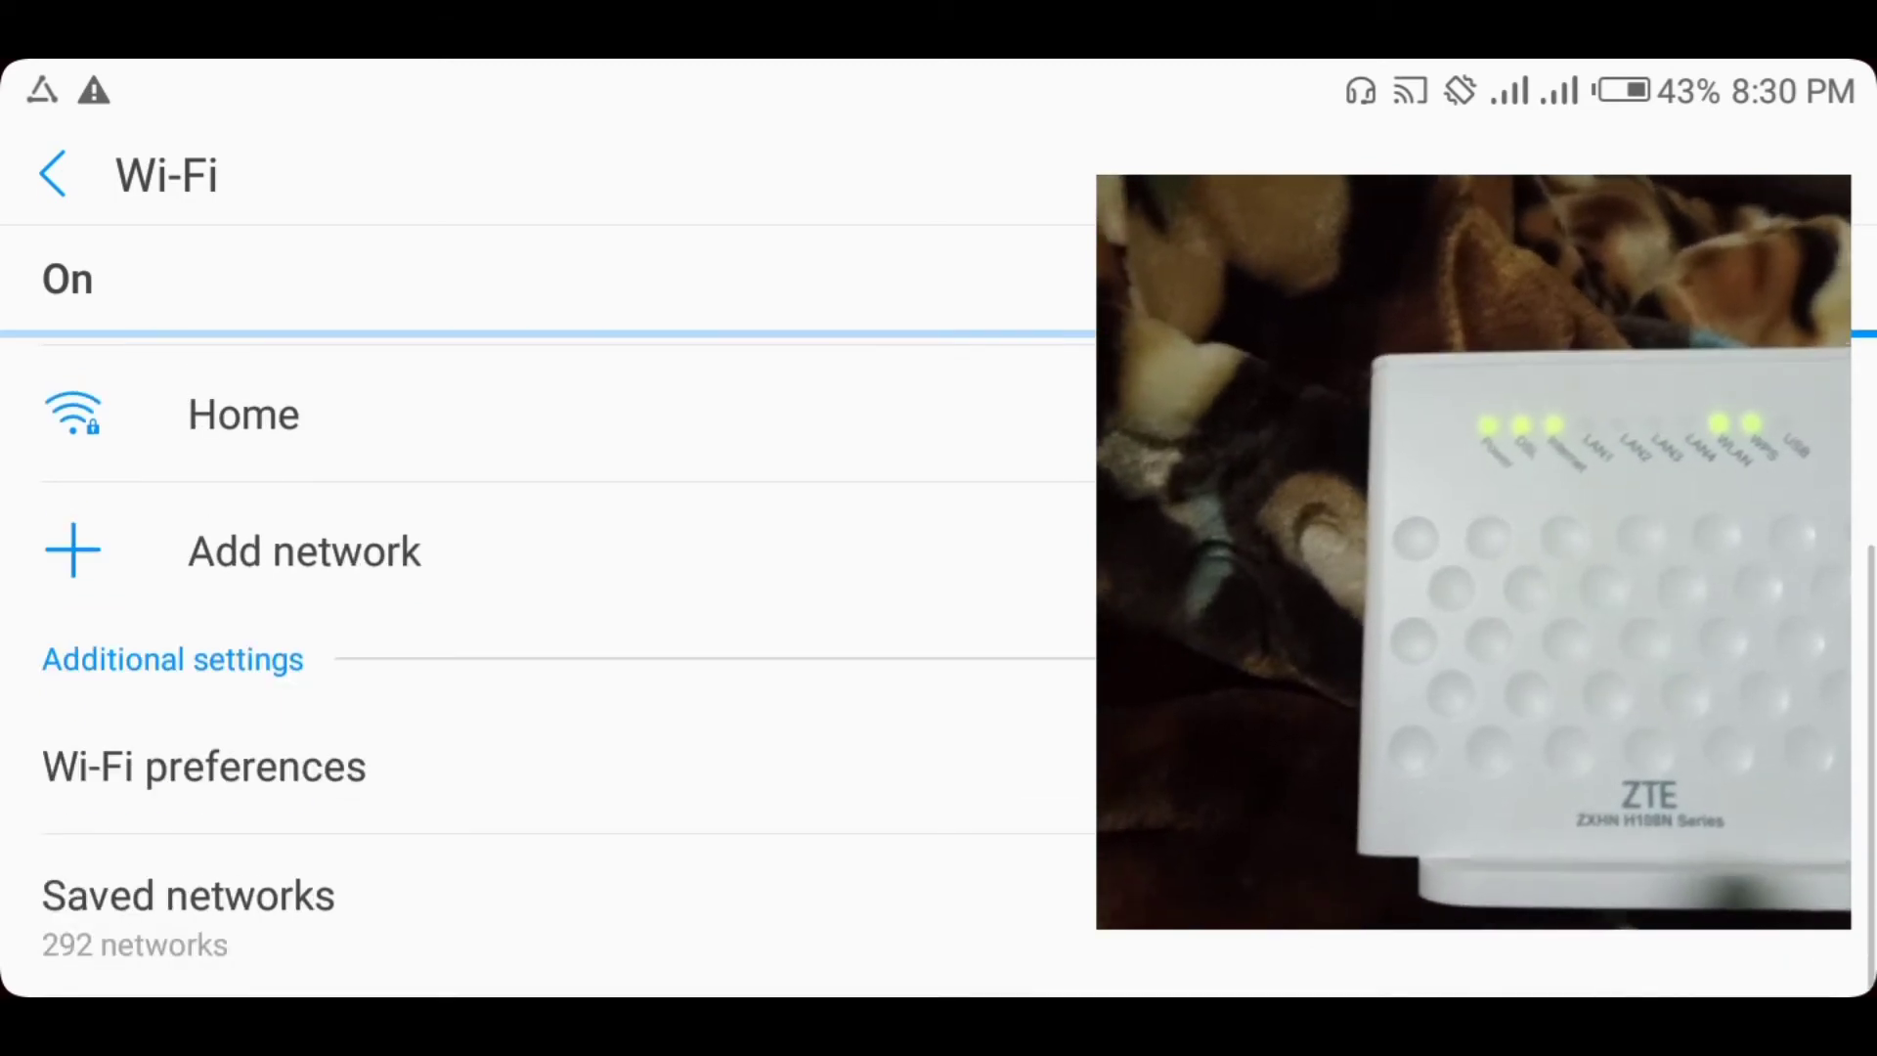
{"action": "left_click", "coordinate": [203, 766]}
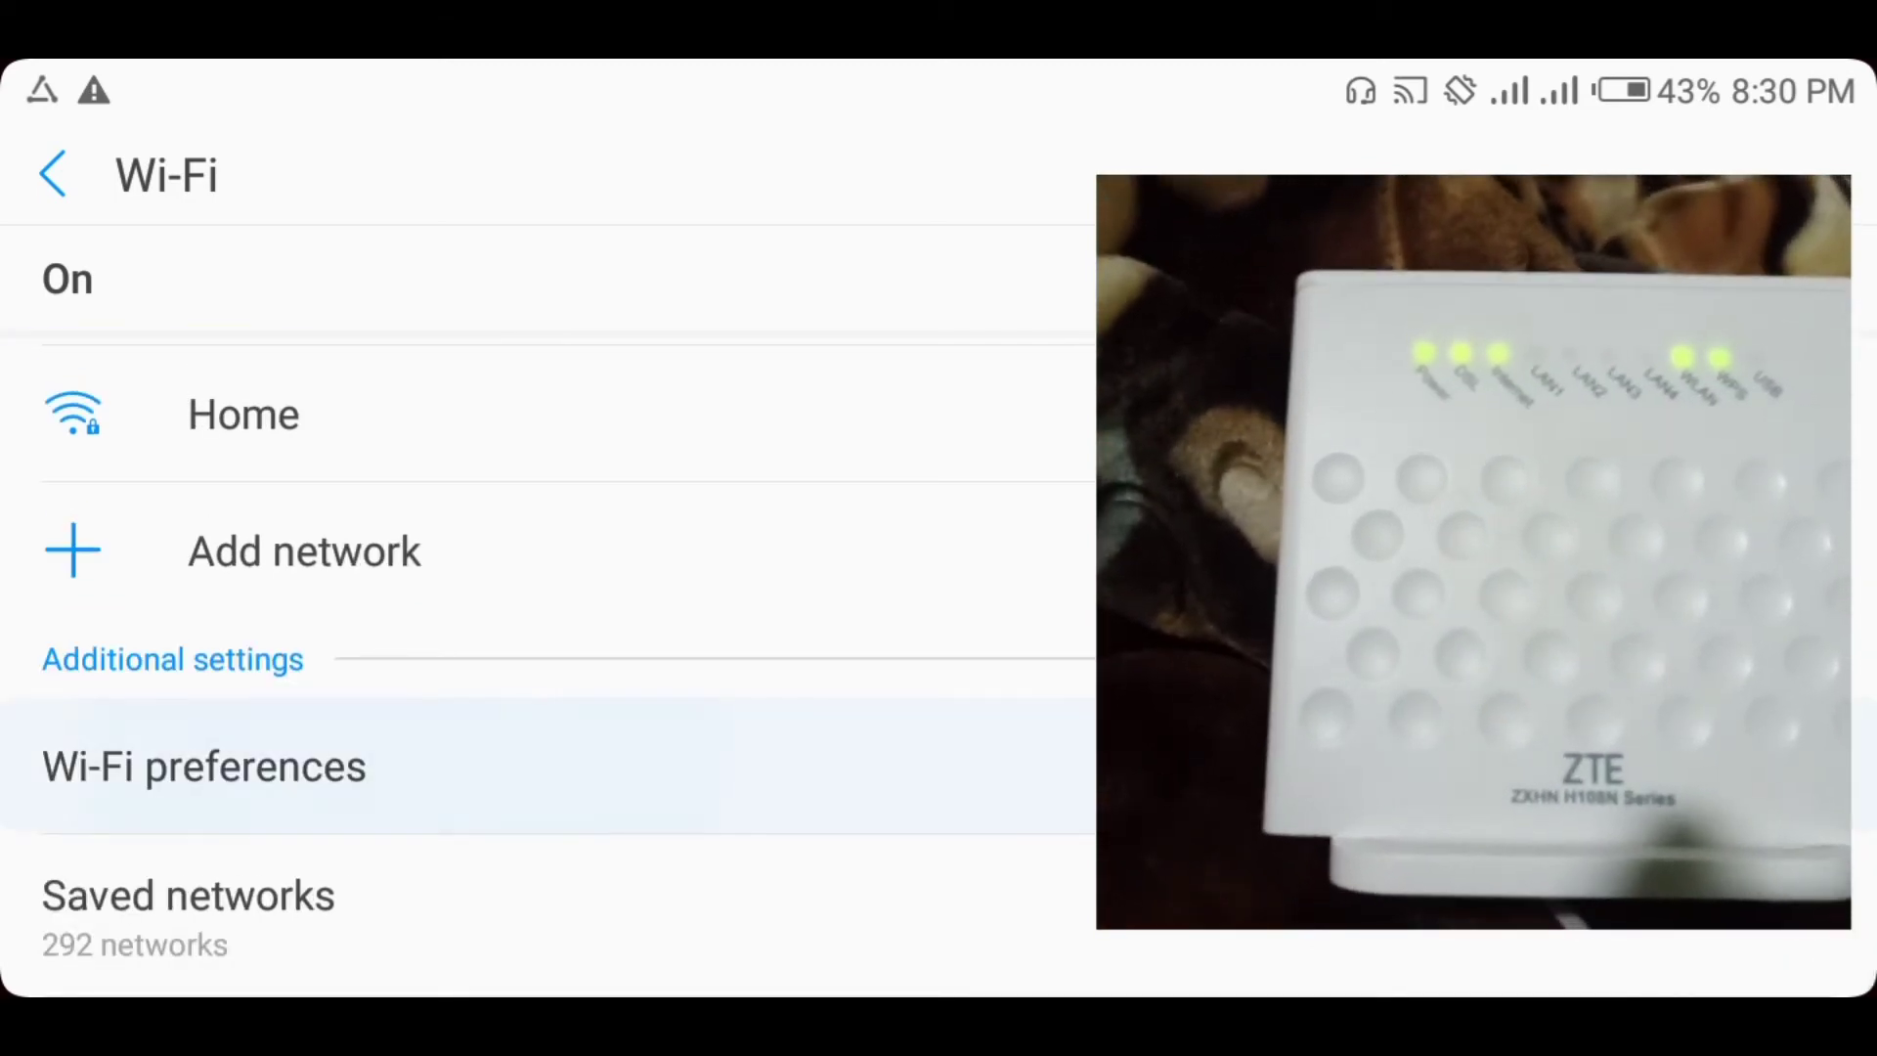
Start WPS Push Button pairing in Wi-Fi preferences to connect to Home.
{"action": "left_click", "coordinate": [203, 766]}
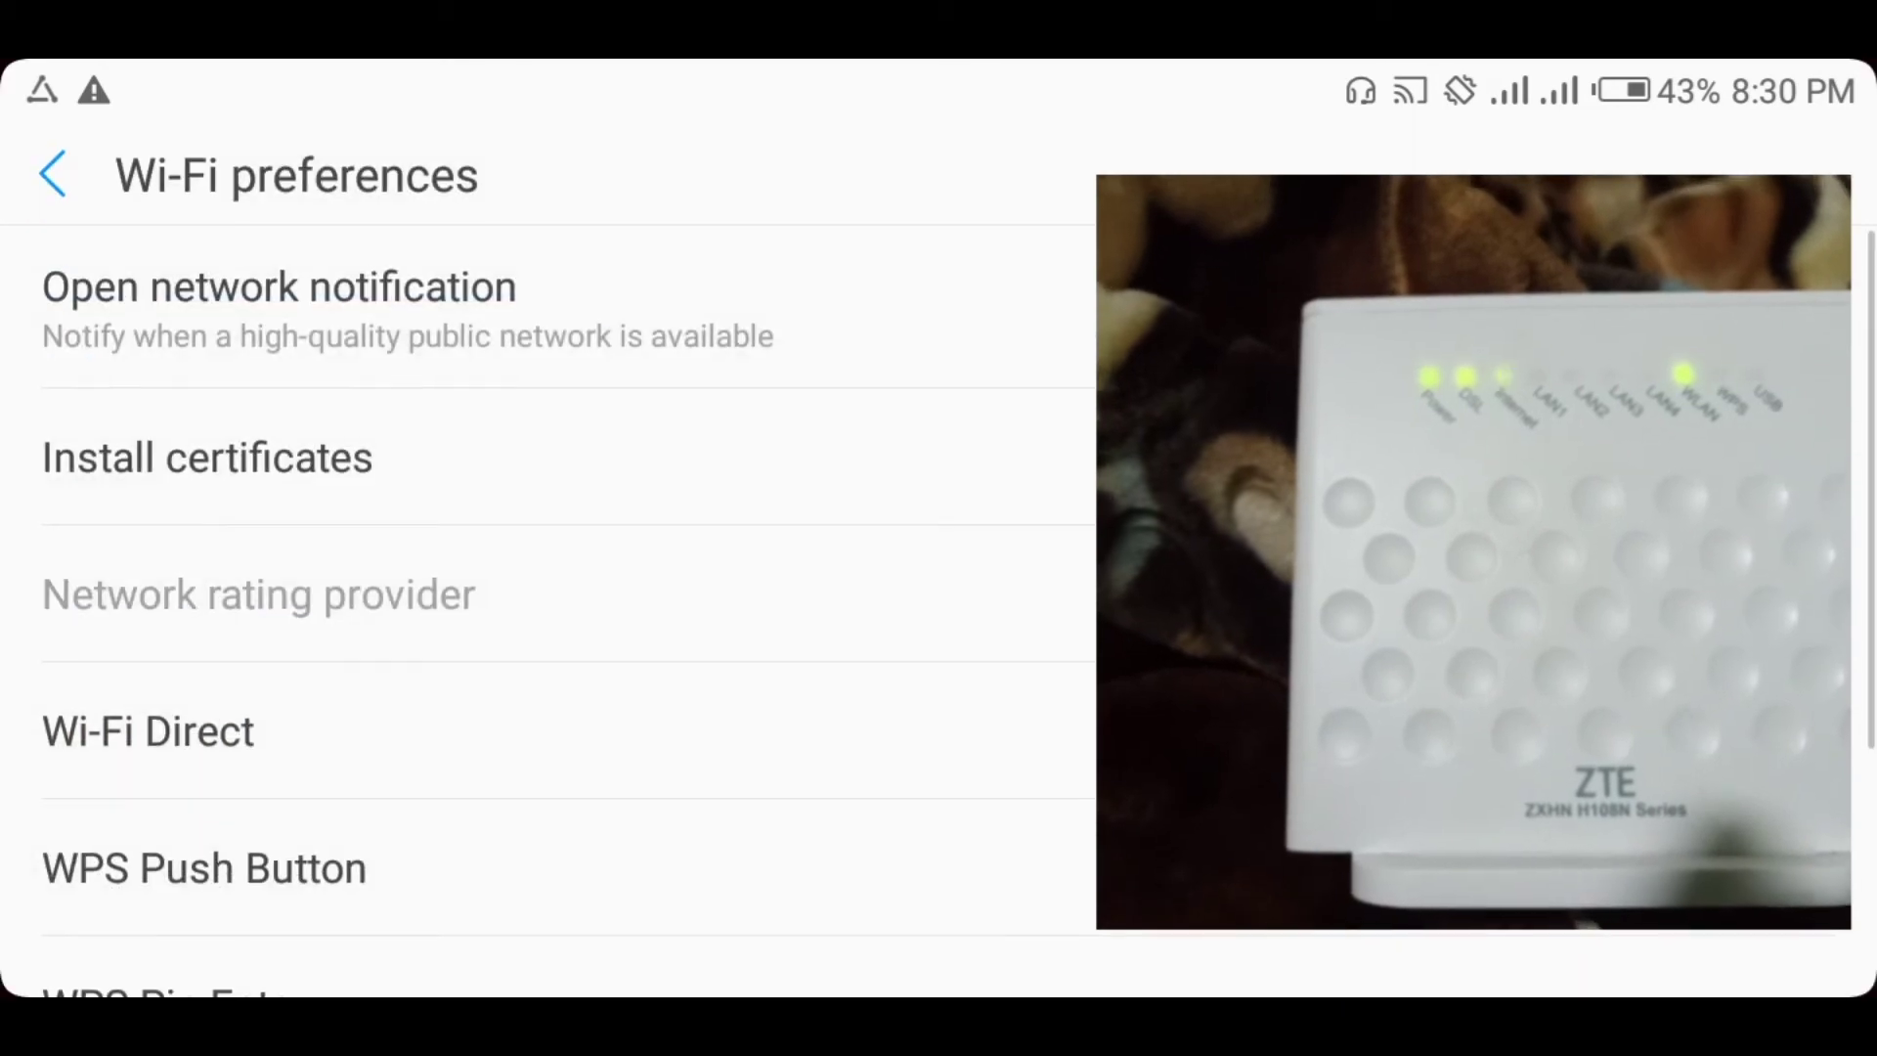
{"action": "scroll", "scroll_direction": "down", "scroll_amount": 3}
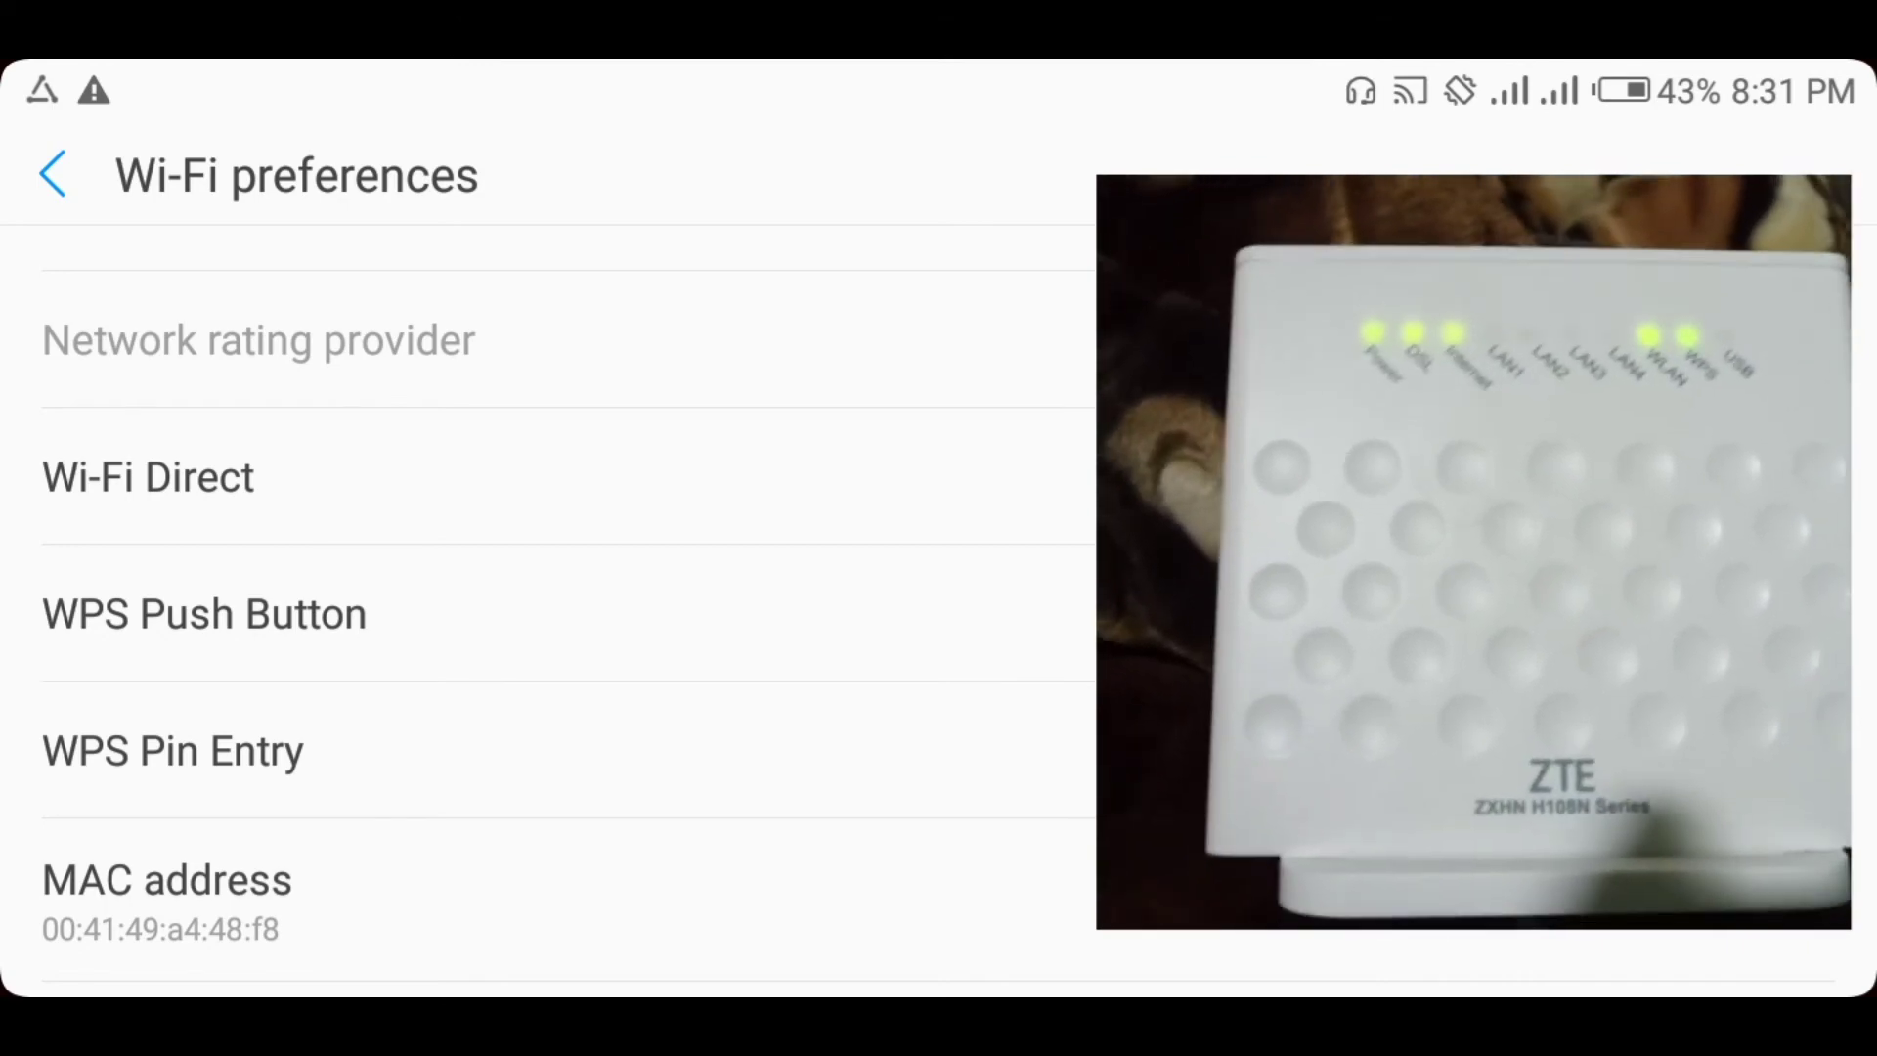
{"action": "left_click", "coordinate": [203, 613]}
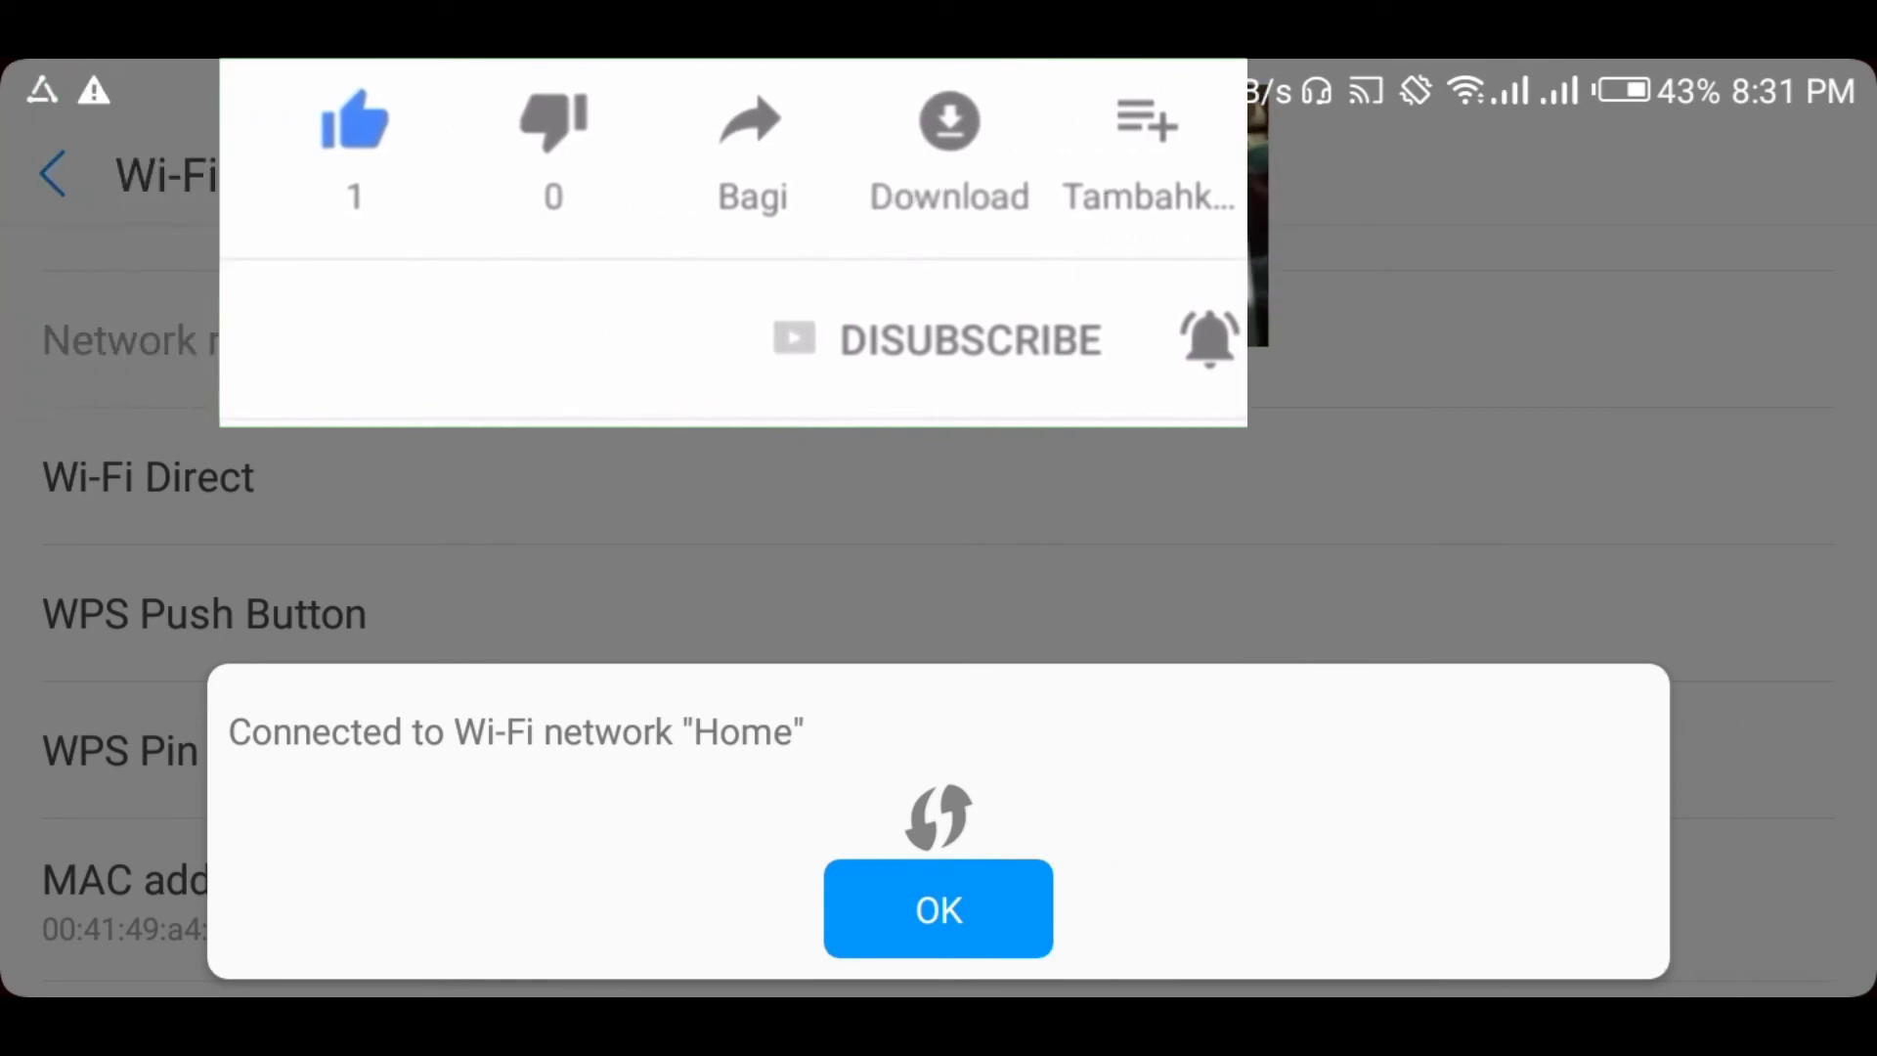
Dismiss the 'Connected to Wi-Fi network Home' confirmation with OK.
{"action": "left_click", "coordinate": [938, 908]}
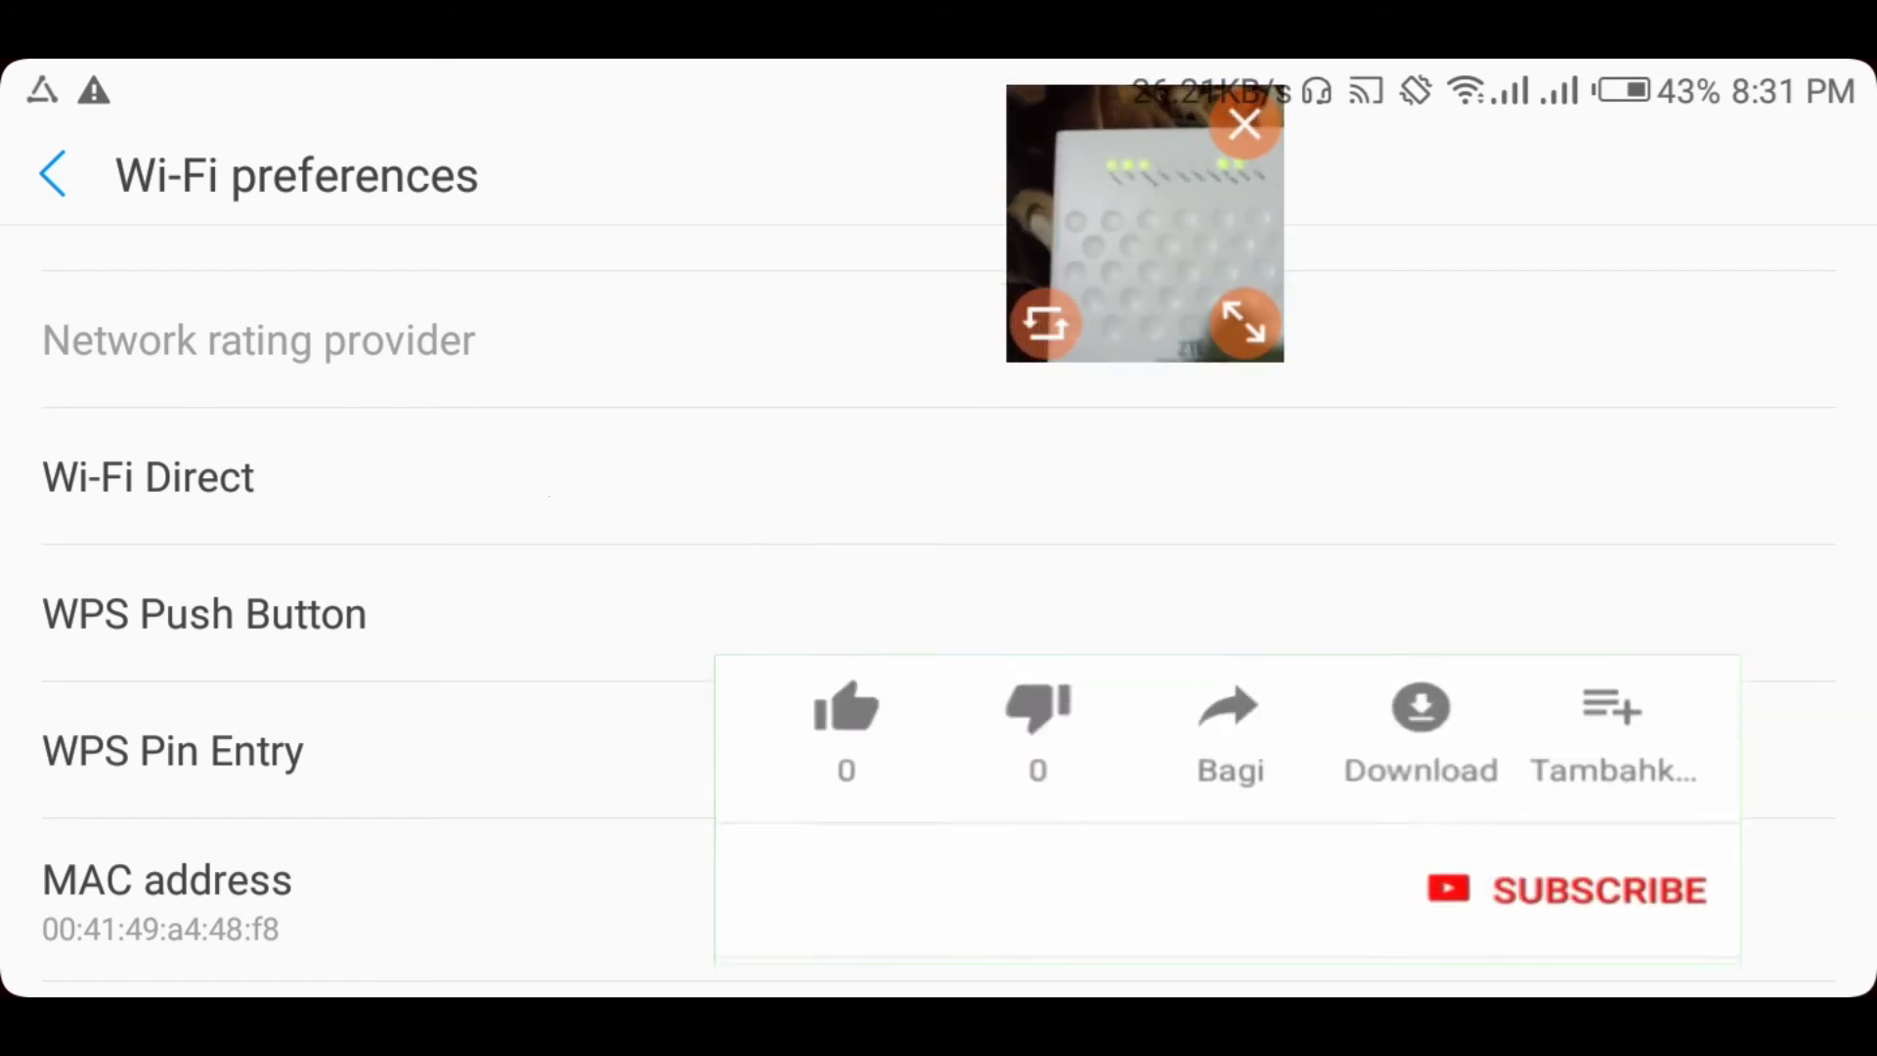
{"action": "left_click", "coordinate": [844, 706]}
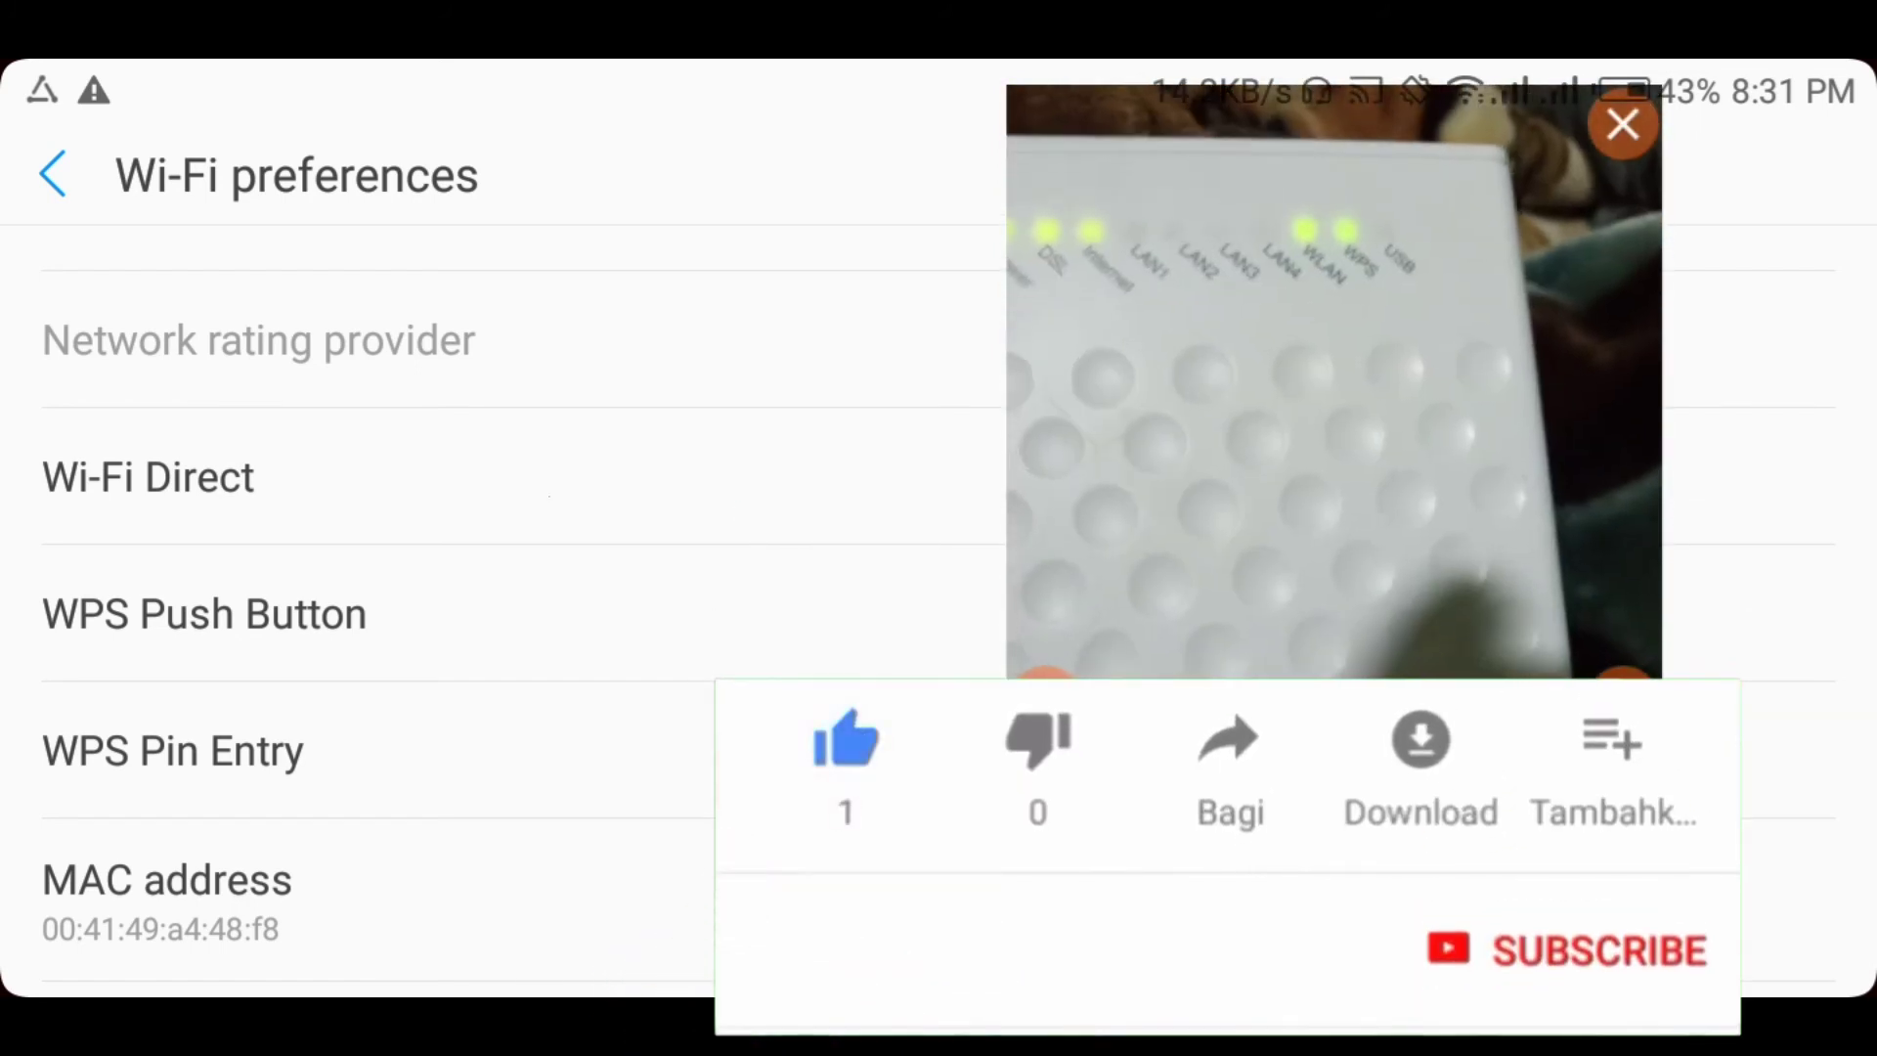